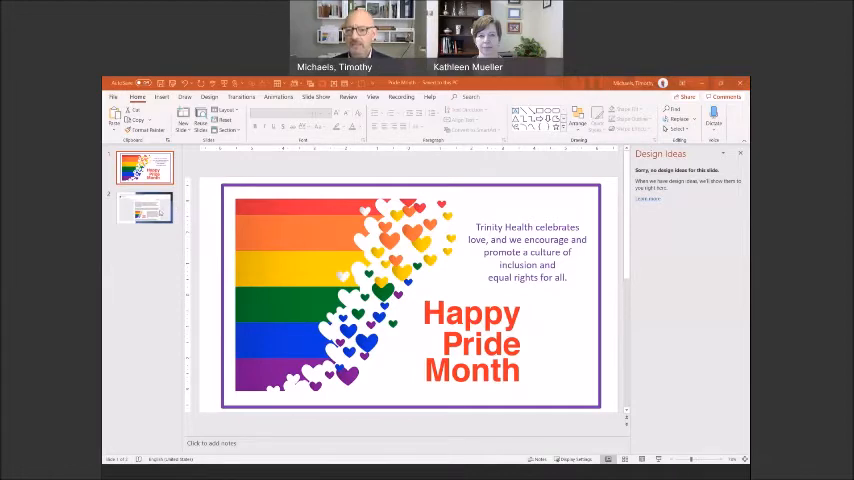
Select the slide 2 thumbnail to leave the rainbow-hearts title slide.
click(144, 207)
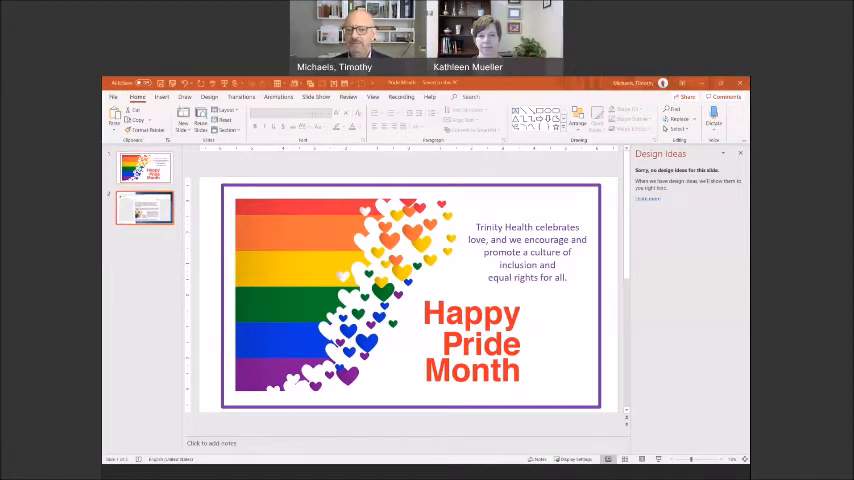